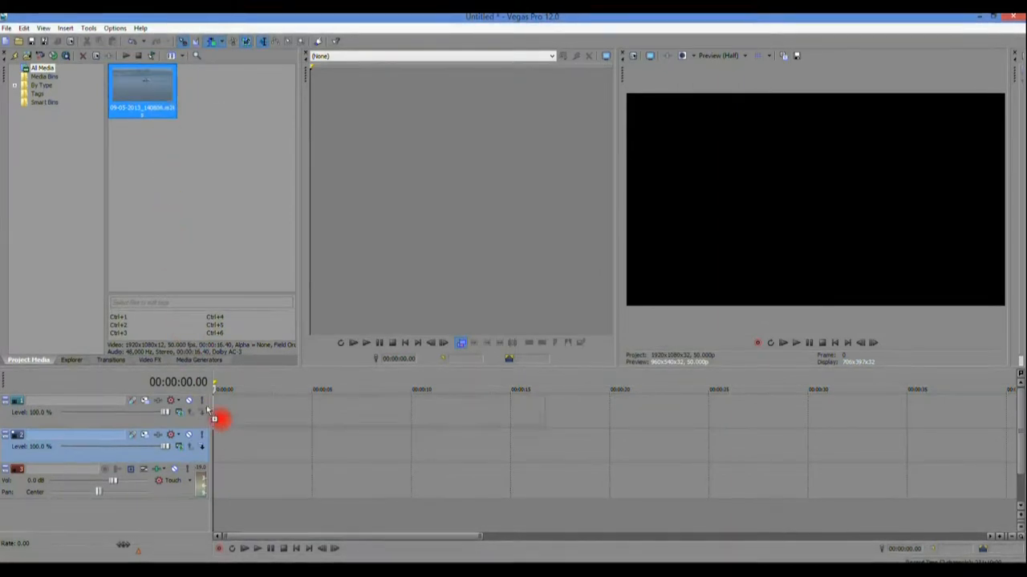
Drag the boat clip from Project Media onto the timeline, creating video and audio tracks.
drag(142, 88, 377, 457)
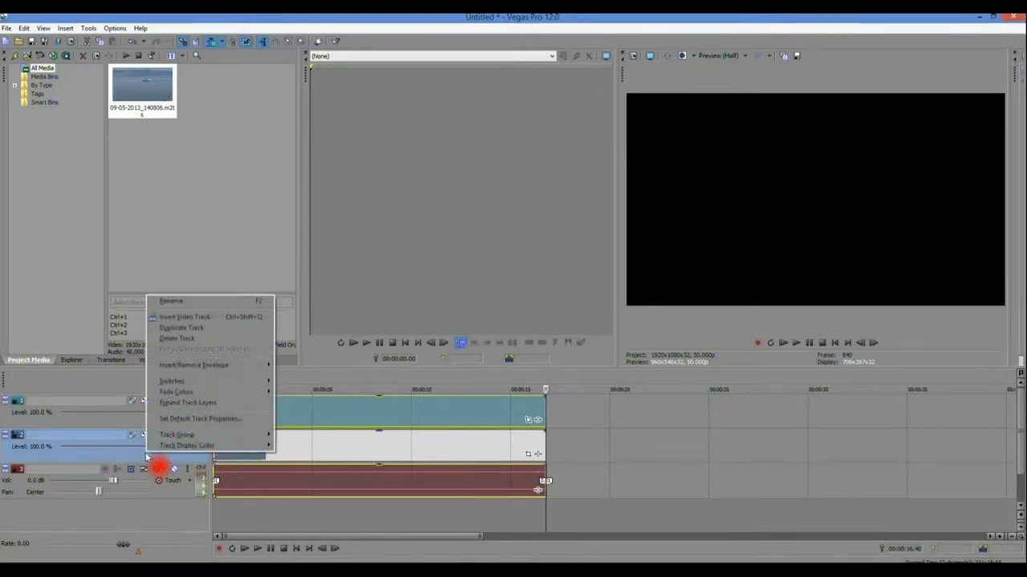
mouse_move(220, 365)
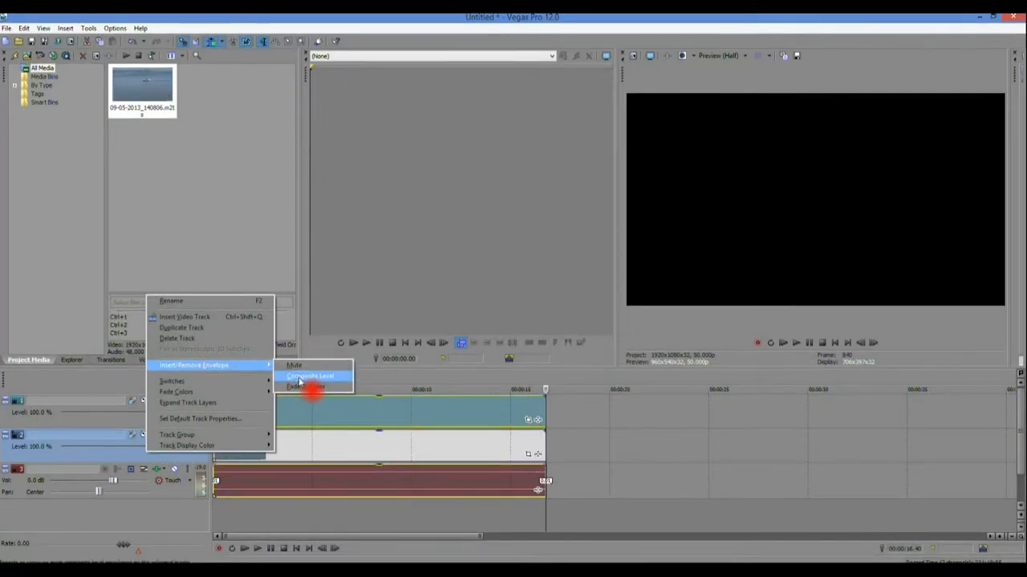
Insert a Composite Level envelope on the lower video track.
click(308, 375)
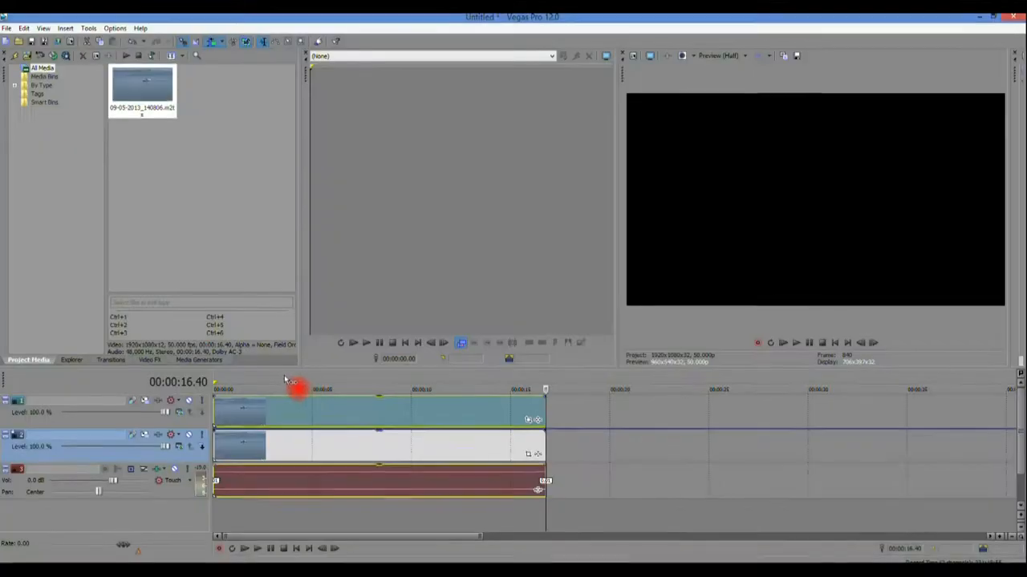
Apply the Cookie Cutter 'Circle, Center' preset from Video FX to the top boat clip.
click(149, 360)
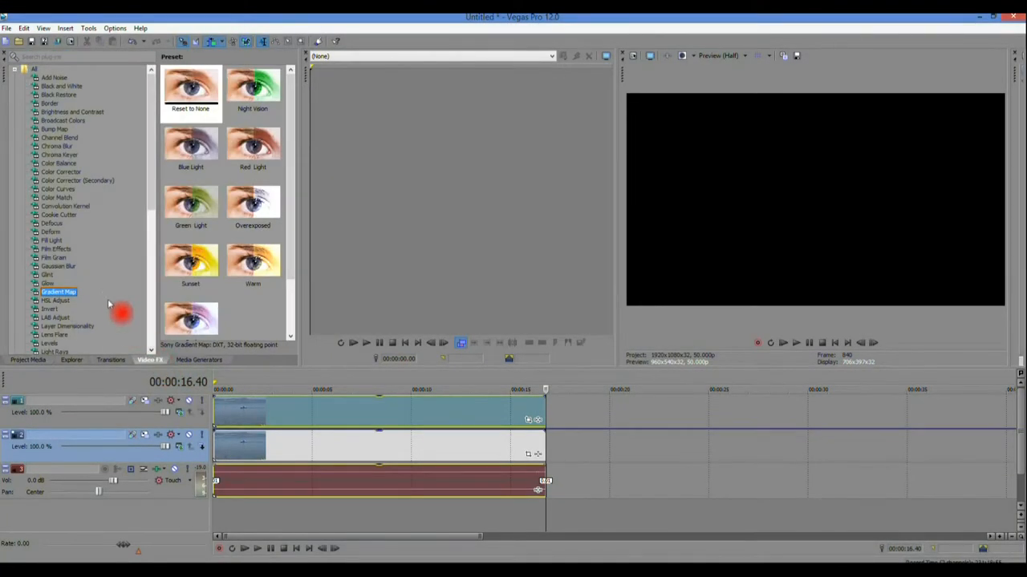
click(58, 214)
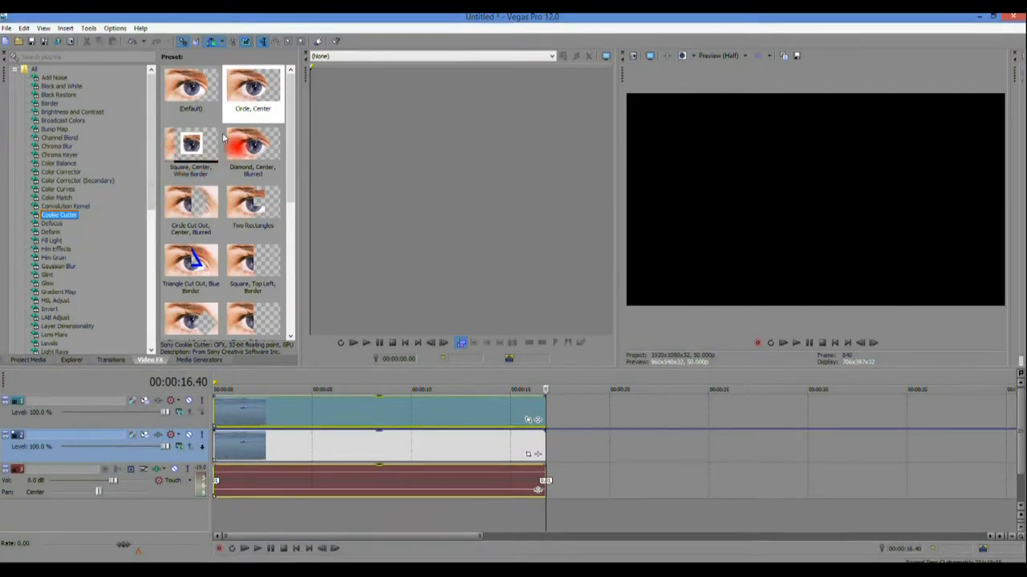
click(253, 86)
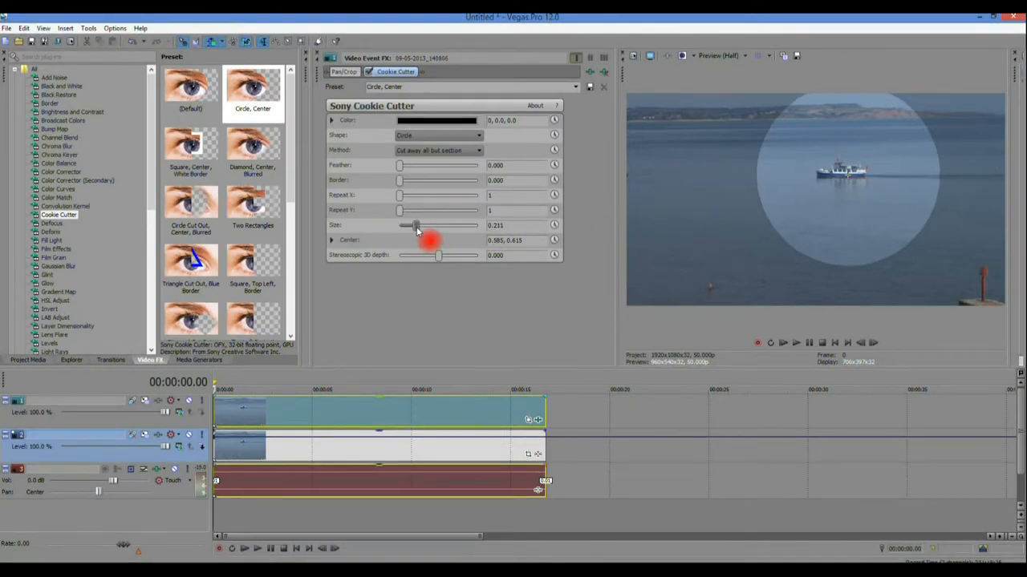
Set Cookie Cutter Size to about 0.122 and Feather to 0.163, then expand Center.
drag(415, 225, 407, 226)
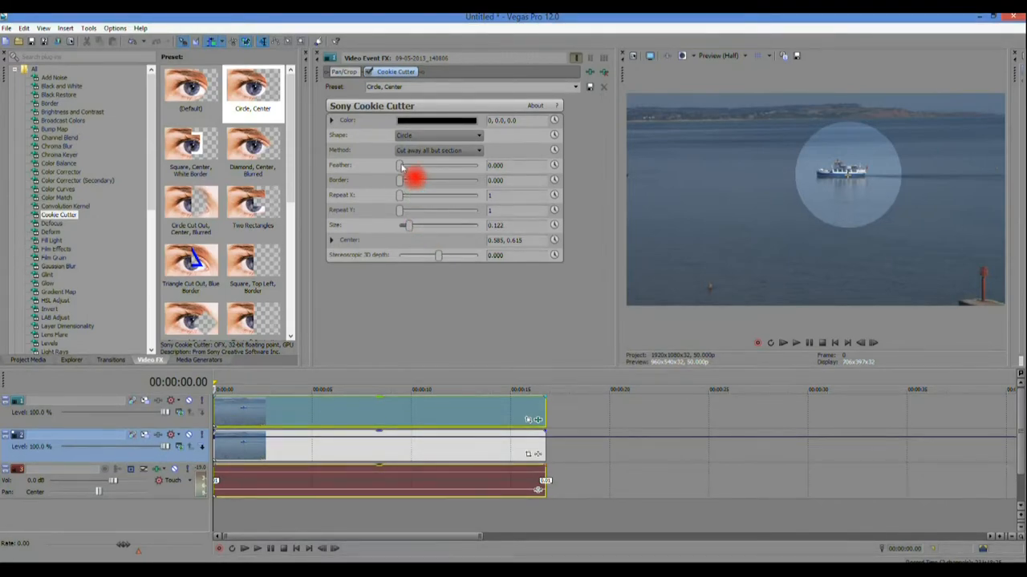
drag(402, 165, 405, 166)
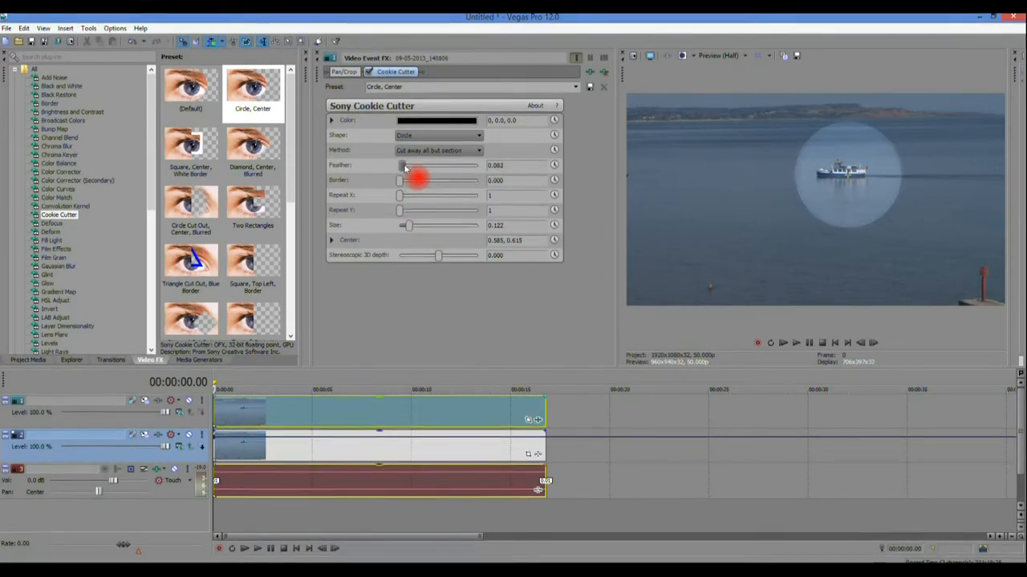
drag(403, 166, 409, 165)
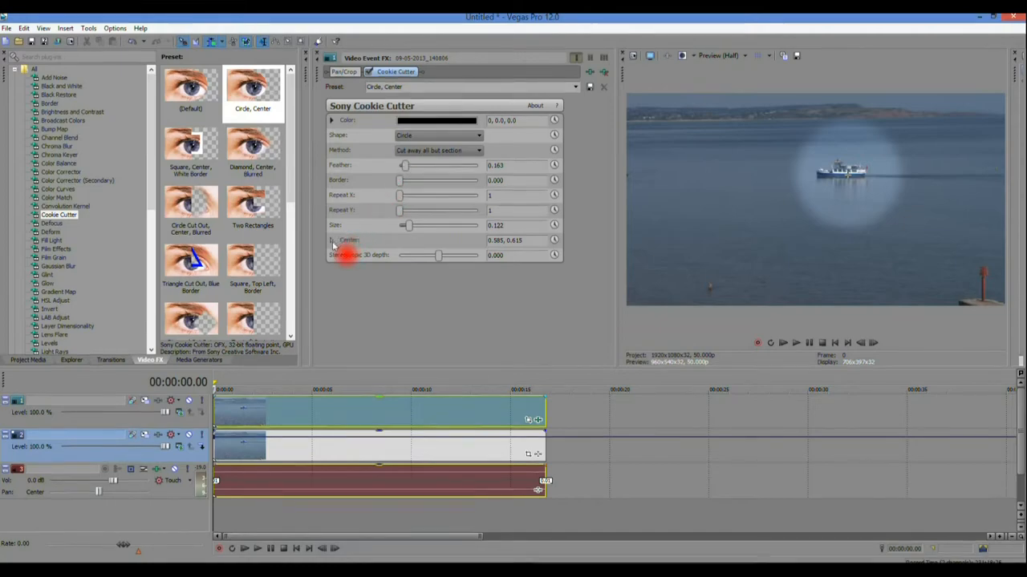
click(331, 240)
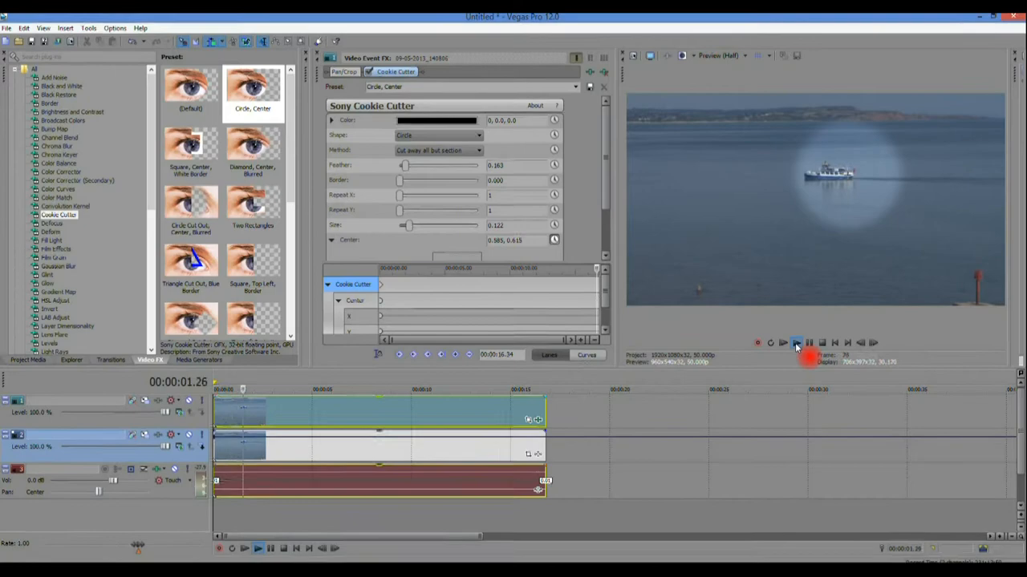
Play to the clip's end and drag the circle center onto the boat's final position.
click(795, 343)
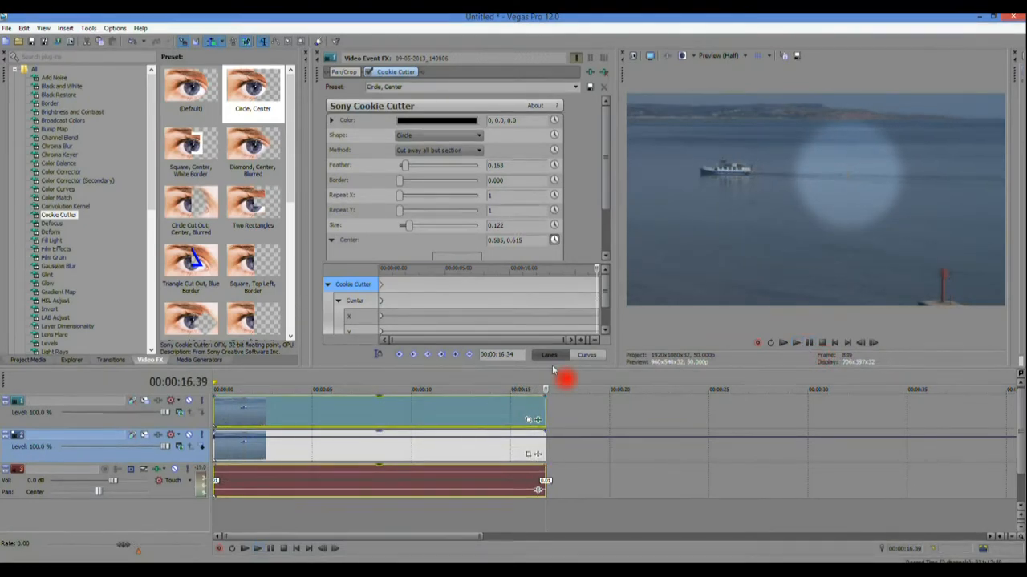
mouse_move(848, 178)
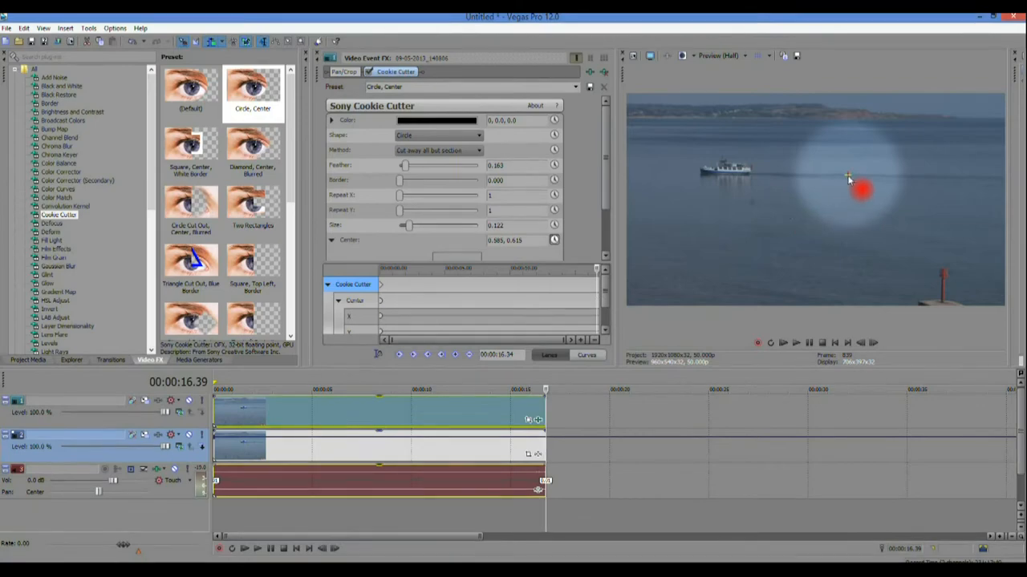
drag(861, 190, 788, 186)
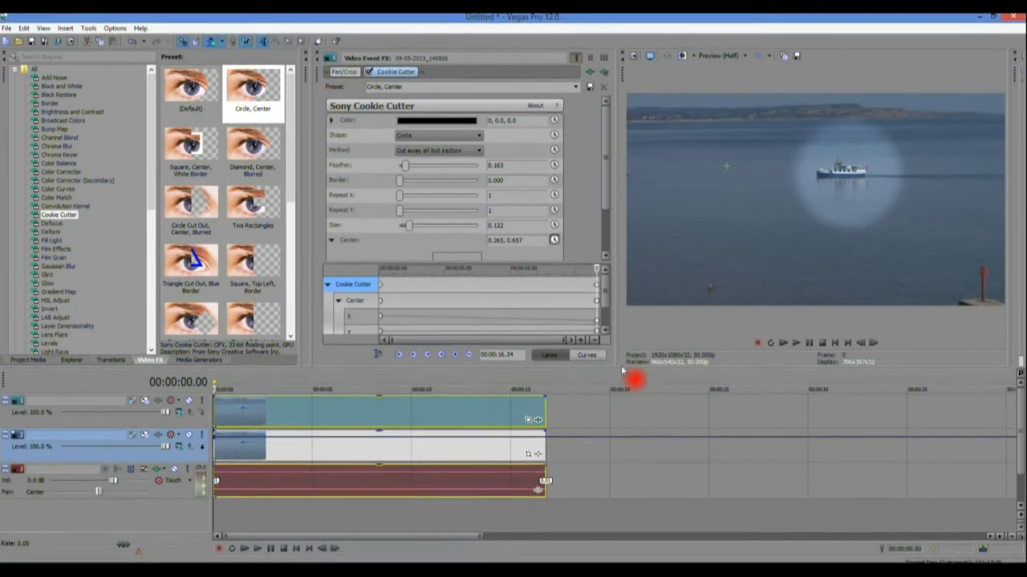
click(795, 342)
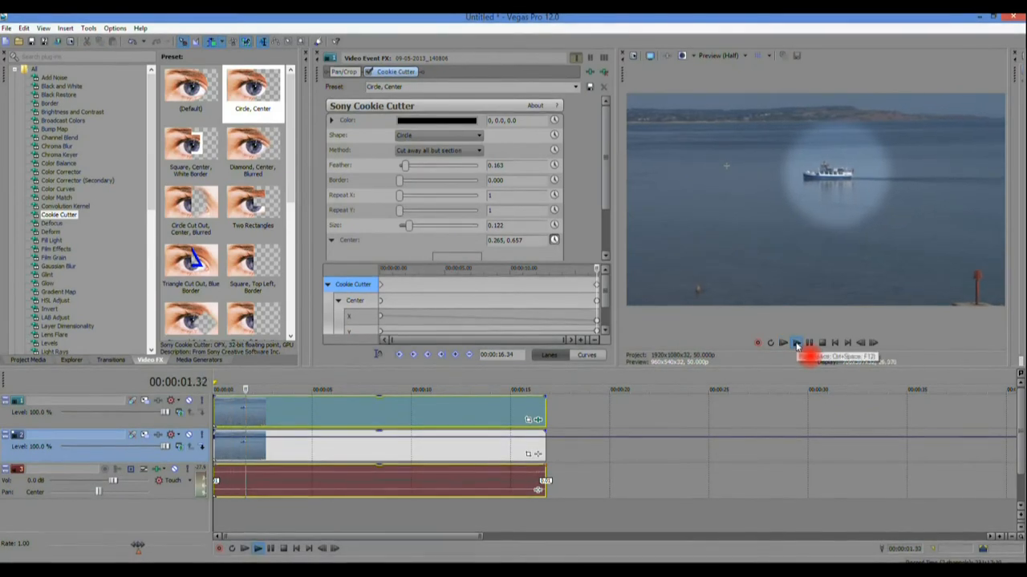
click(782, 342)
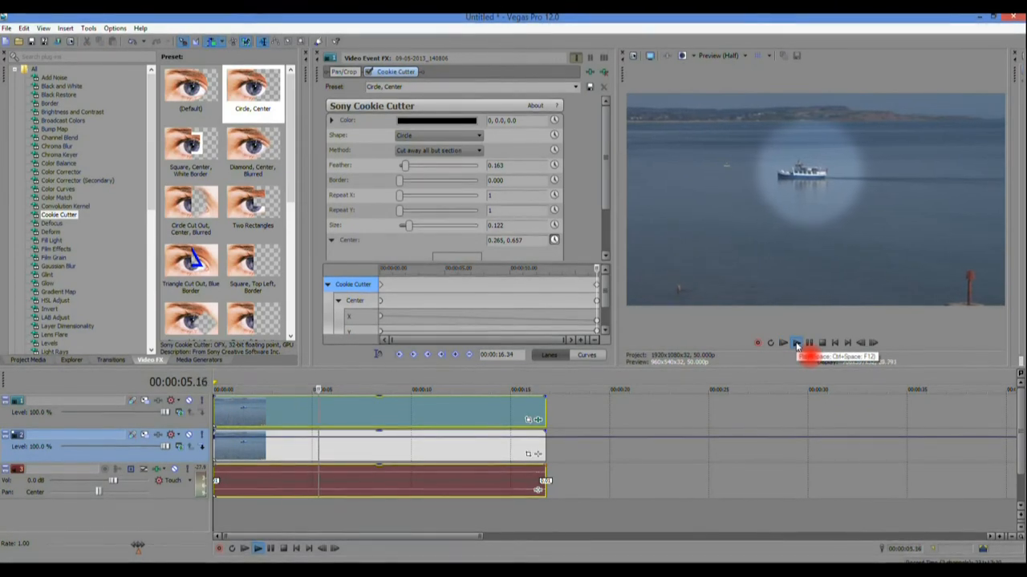